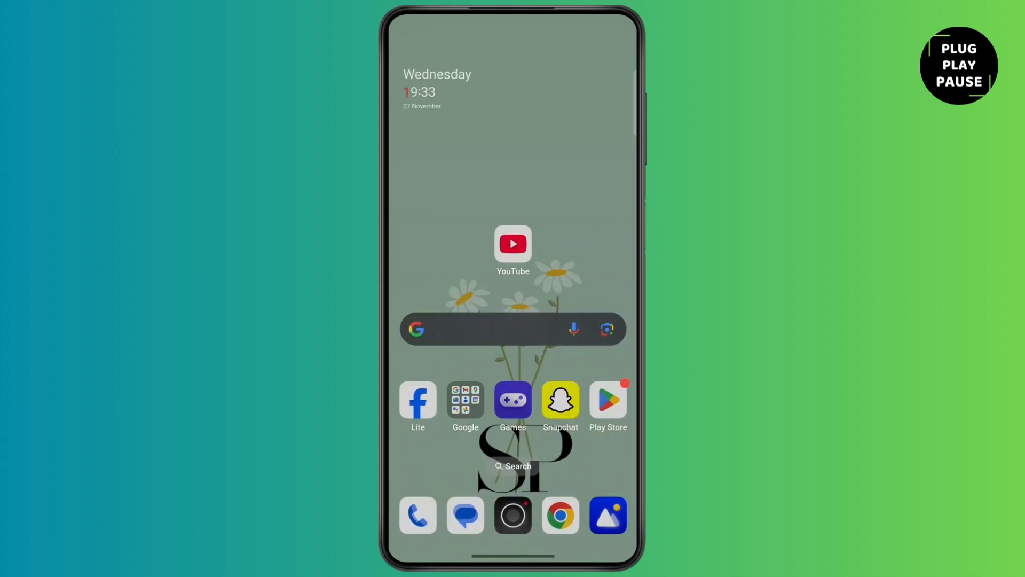
Search Play Store for 'imou' and bring up the installed Imou Life listing
{"action": "left_click", "coordinate": [606, 400]}
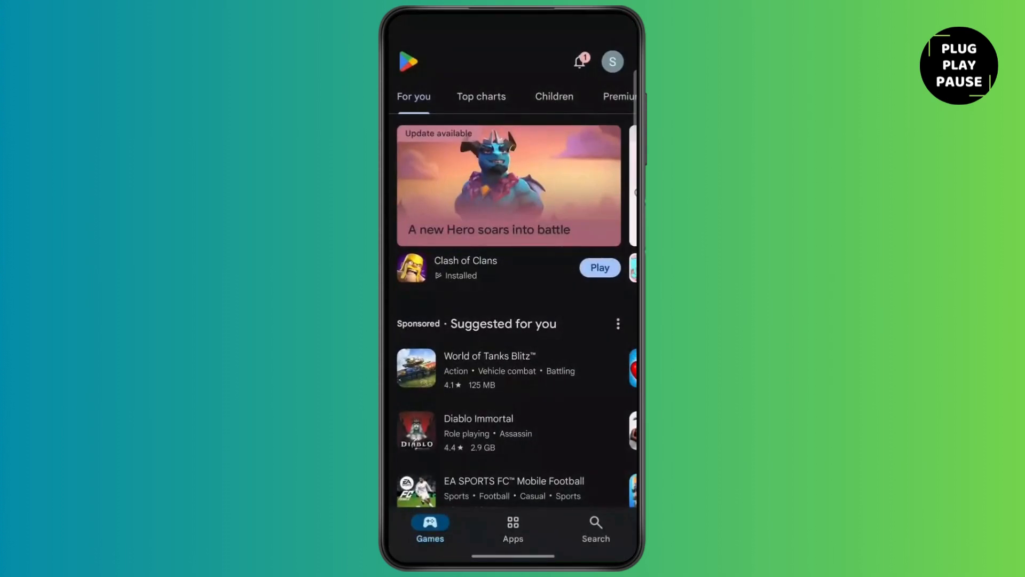
{"action": "left_click", "coordinate": [594, 526]}
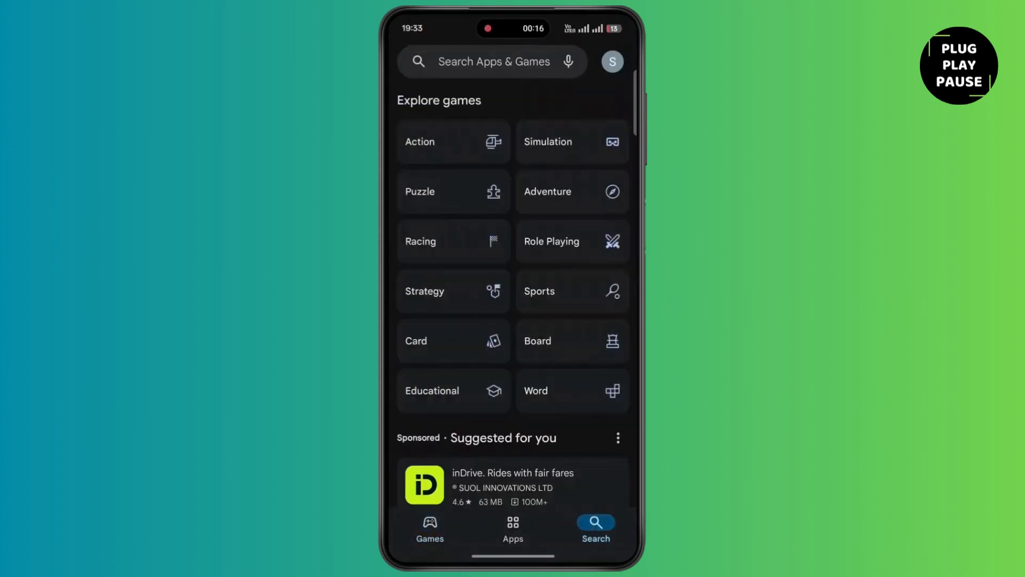
{"action": "left_click", "coordinate": [494, 61]}
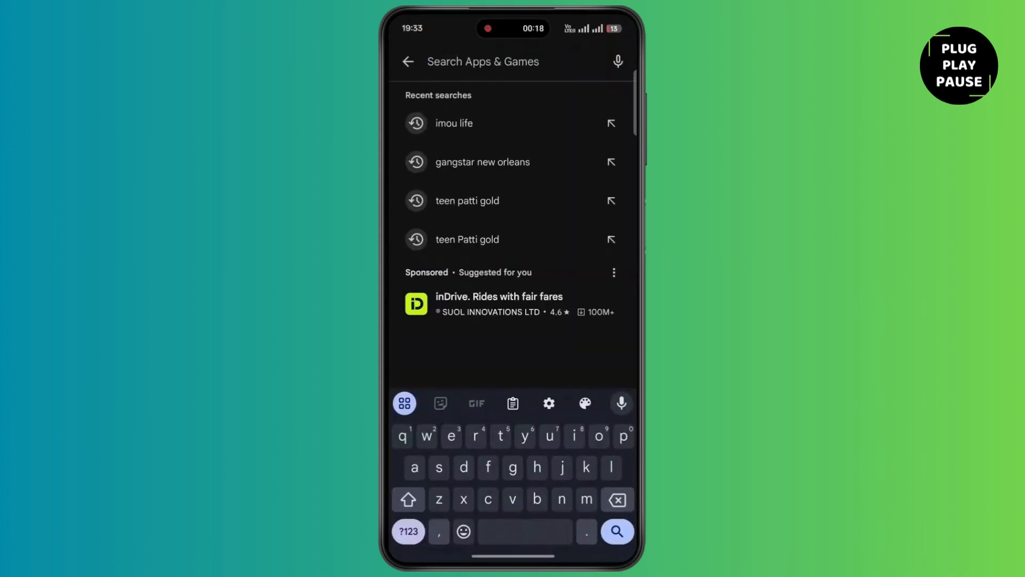
{"action": "type", "text": "imou"}
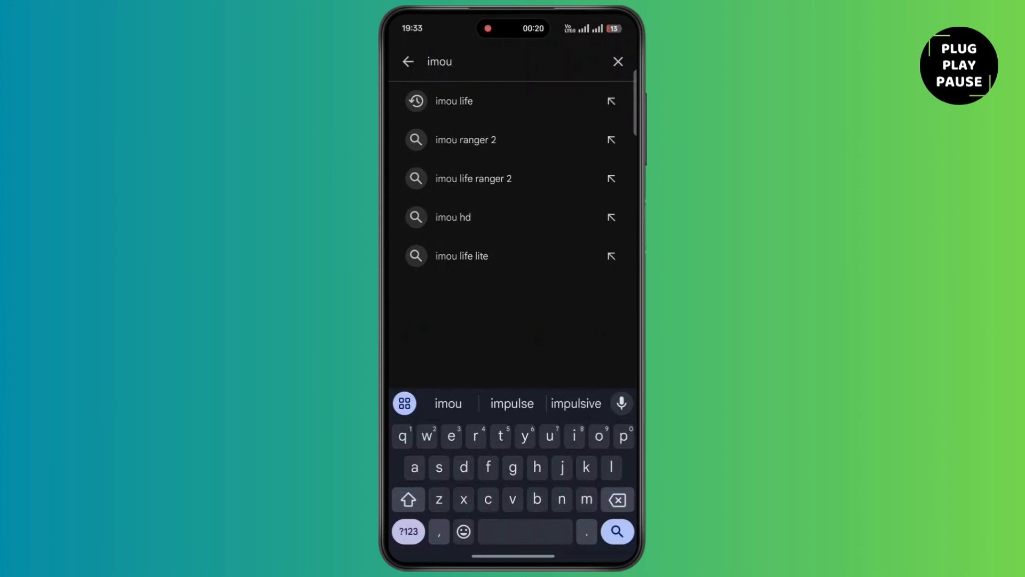
{"action": "left_click", "coordinate": [454, 100]}
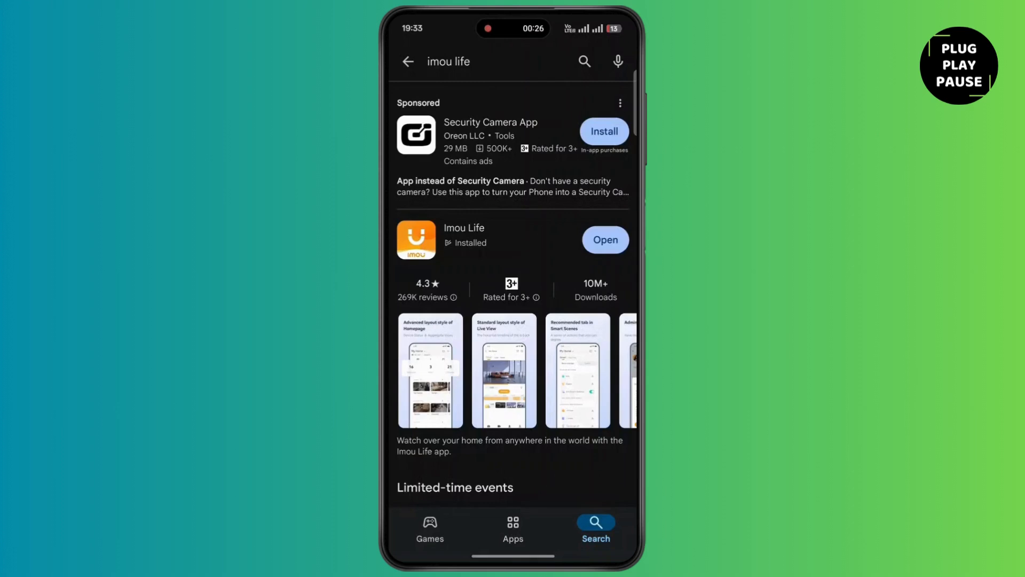
{"action": "left_click", "coordinate": [464, 228]}
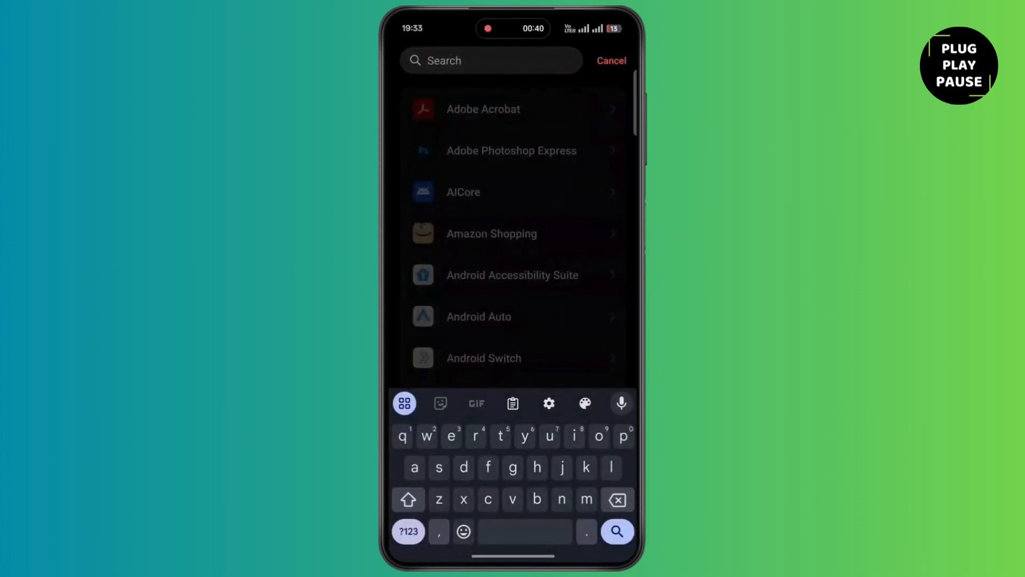
Search the installed apps for 'imou' and show Imou Life's App info page (version 8.8.0)
{"action": "type", "text": "imou"}
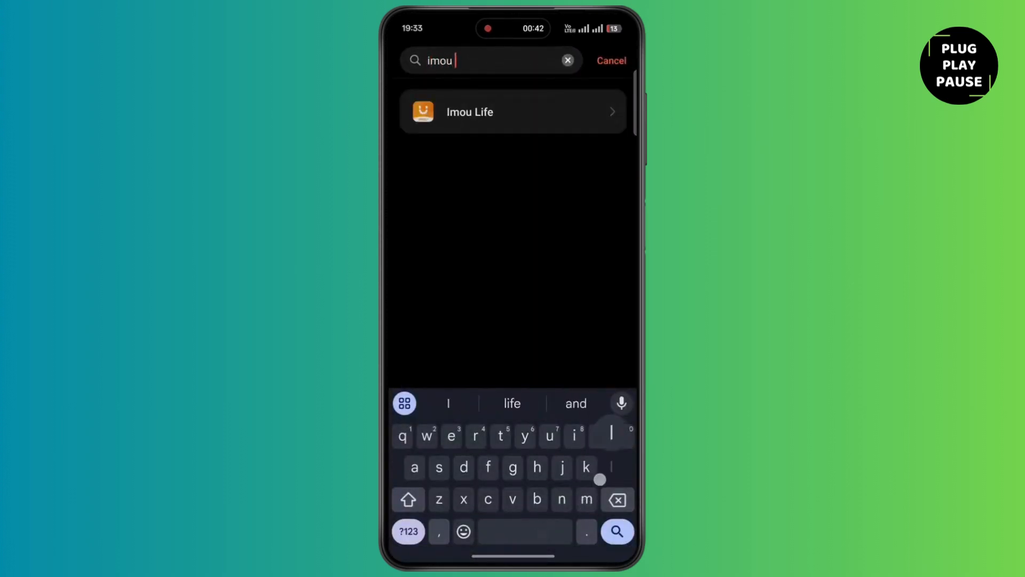
{"action": "left_click", "coordinate": [512, 111]}
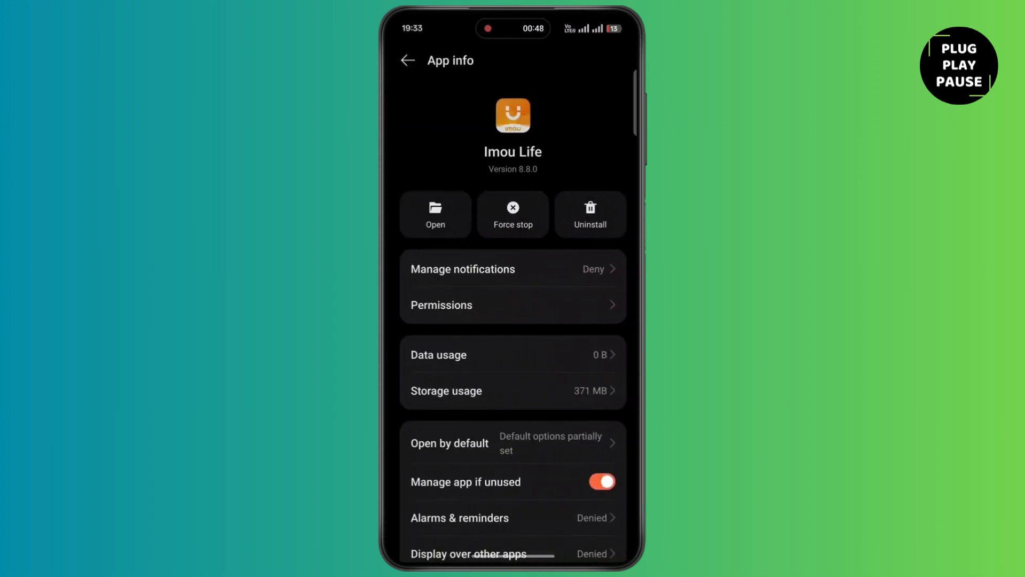
Force stop Imou Life, check its data and storage usage (371 MB), and request clearing its data
{"action": "left_click", "coordinate": [512, 215]}
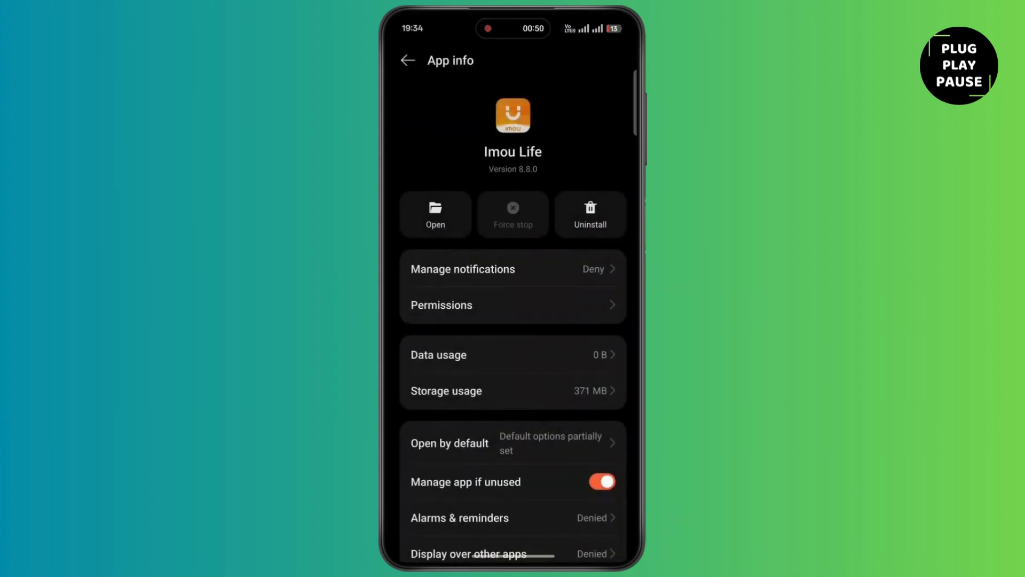
{"action": "left_click", "coordinate": [438, 355]}
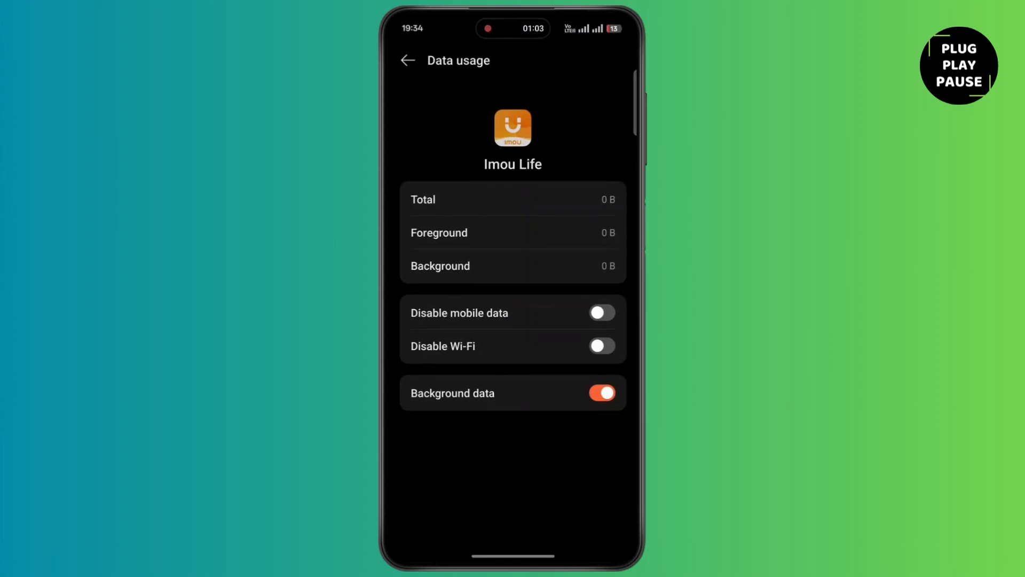
{"action": "left_click", "coordinate": [407, 60]}
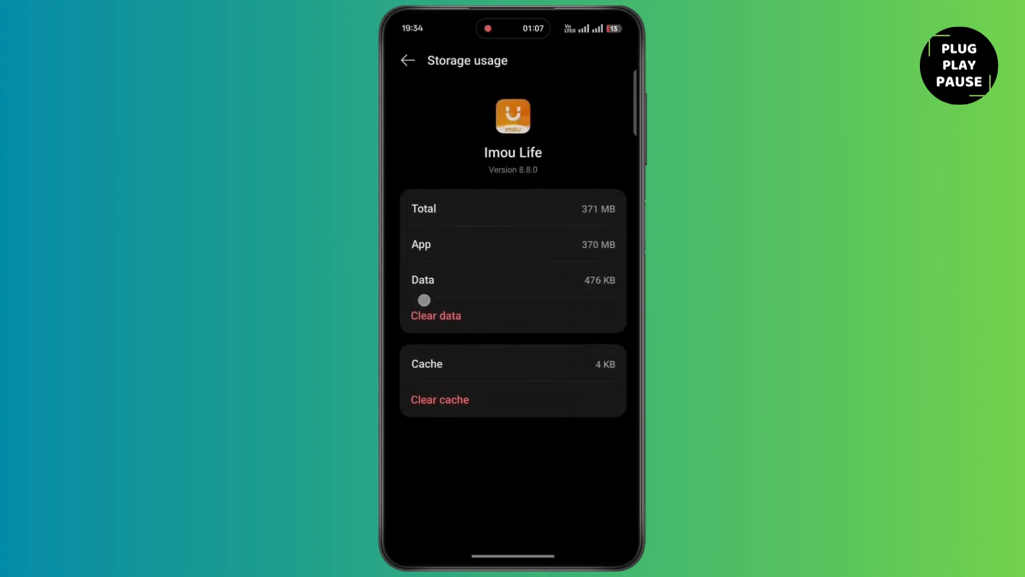
{"action": "left_click", "coordinate": [436, 315]}
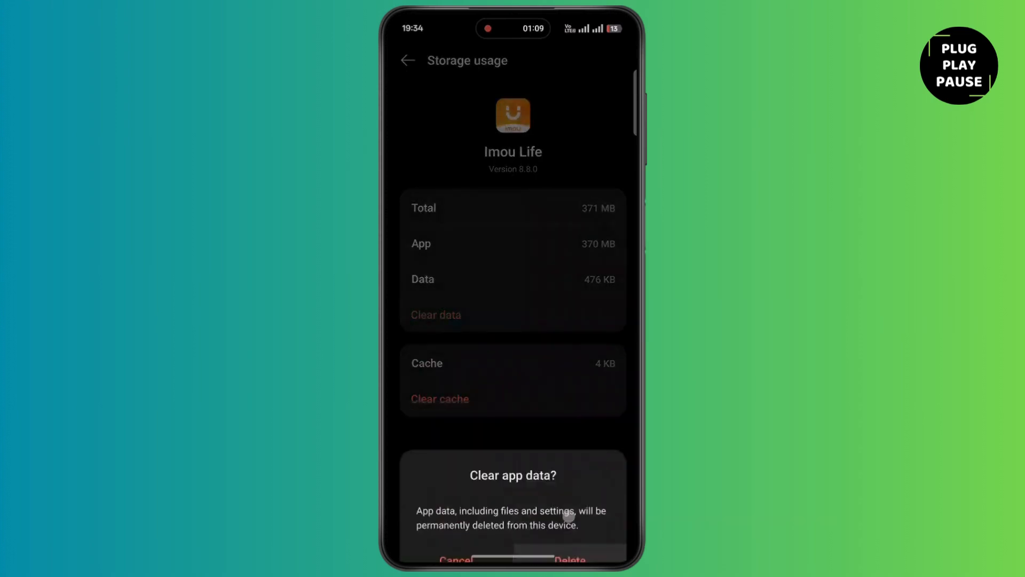